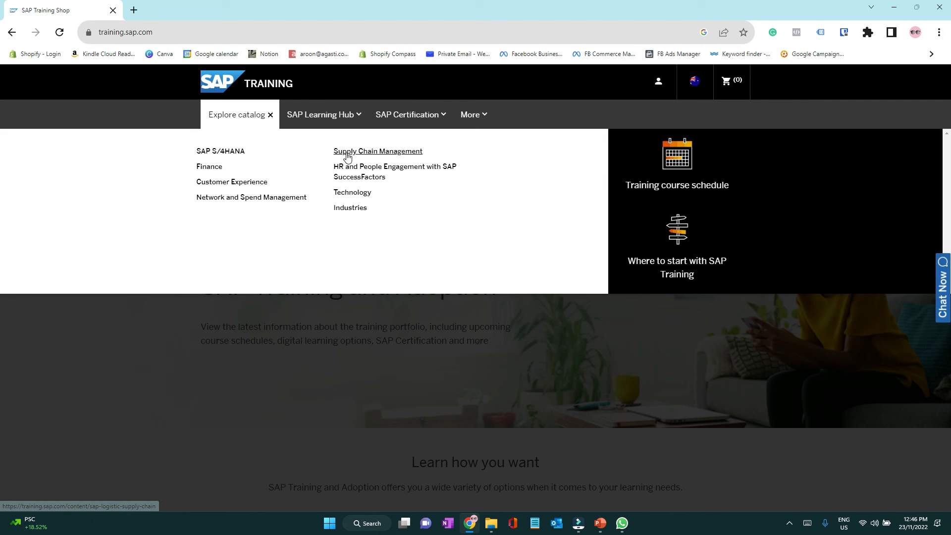
- Choose Supply Chain Management from the Explore catalog section
click(376, 151)
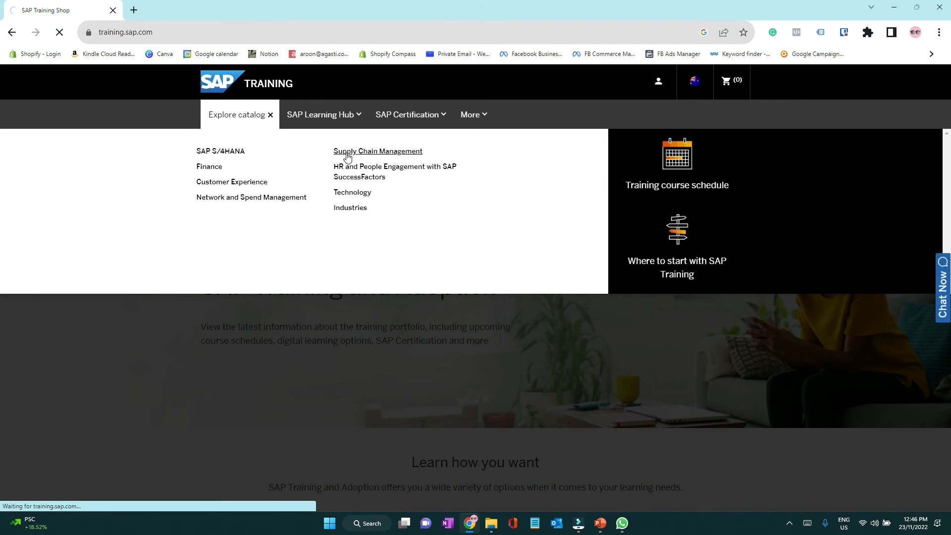
click(378, 151)
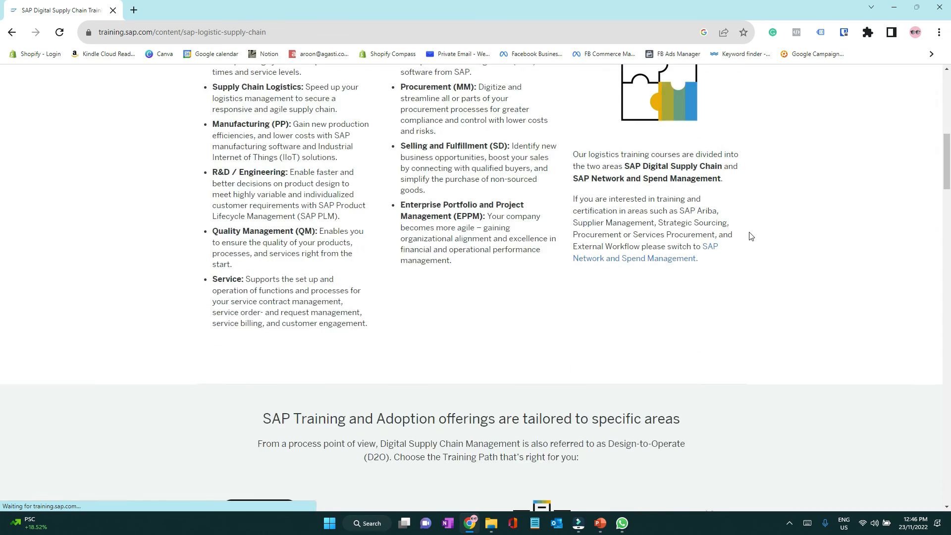
- Scroll the Digital Supply Chain page down to the Deliver training paths
scroll(down, 3)
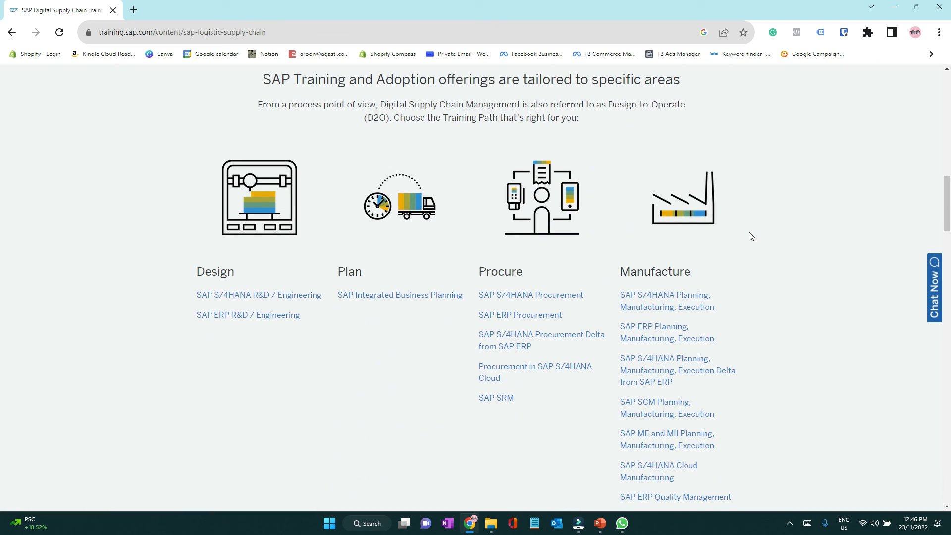
scroll(down, 3)
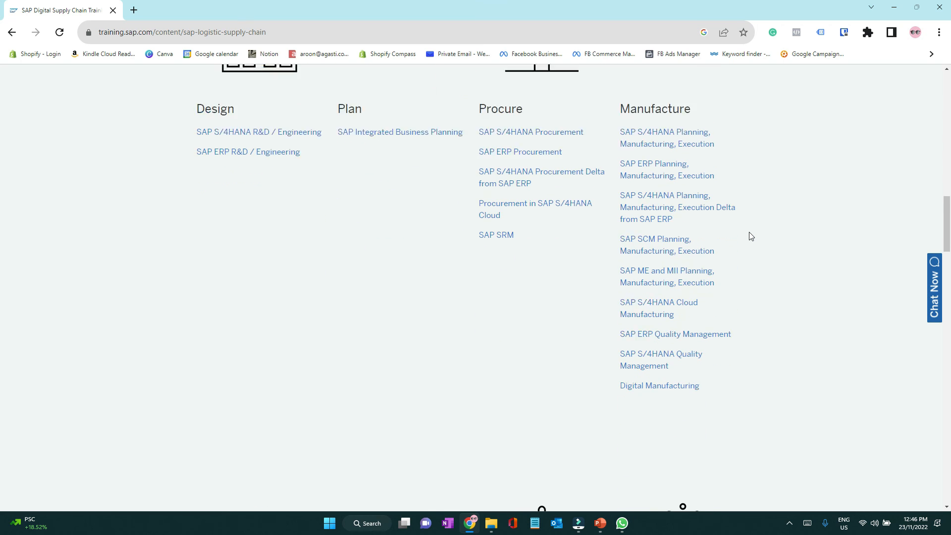
scroll(down, 3)
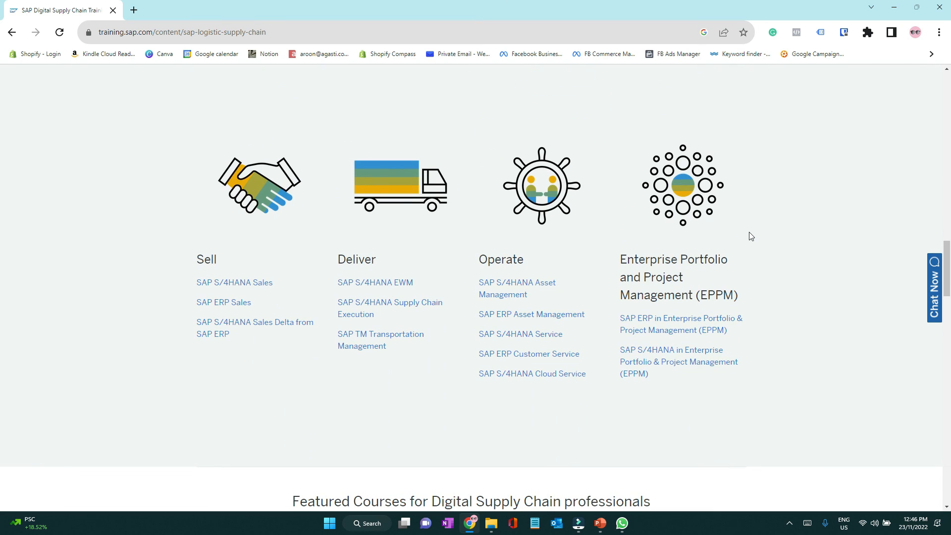
mouse_move(462, 284)
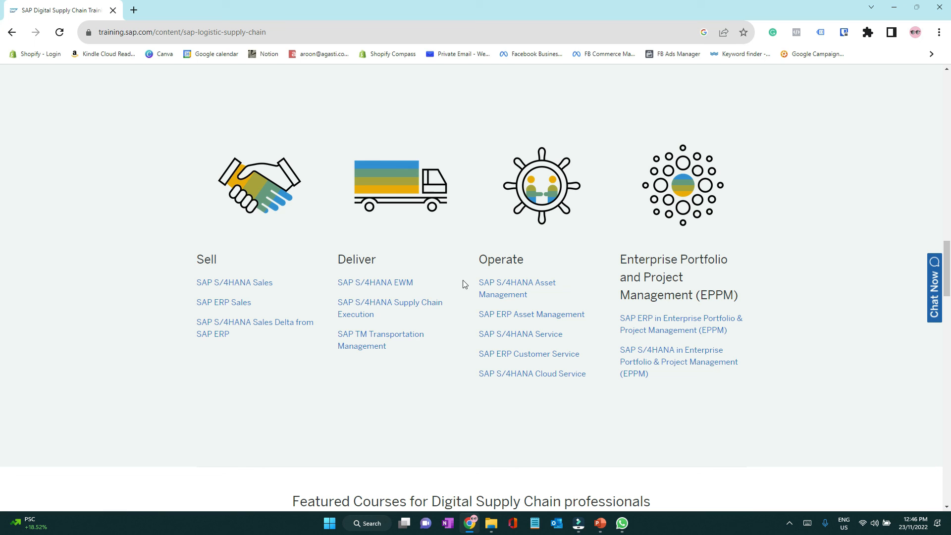
mouse_move(381, 340)
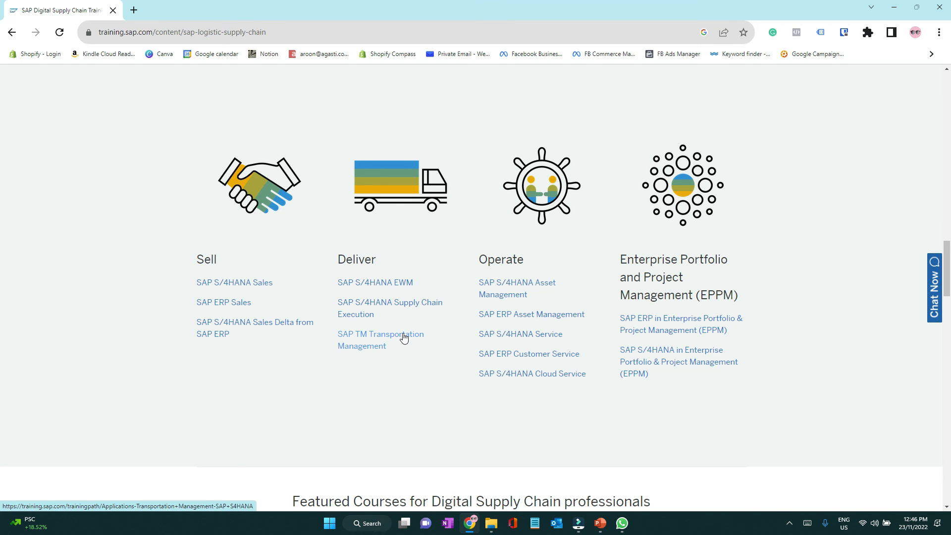
- Open SAP TM Transportation Management under Deliver and browse its beginner-to-certification courses
click(381, 340)
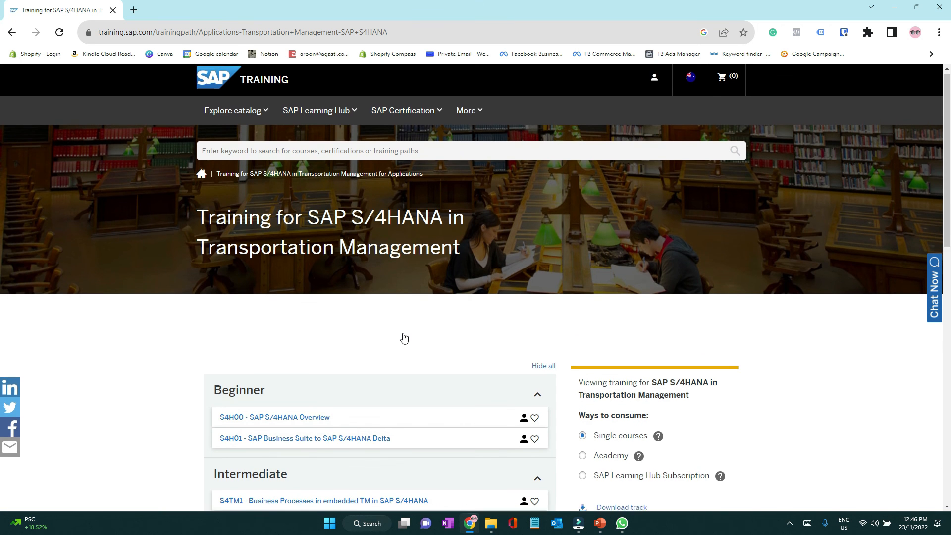
scroll(down, 3)
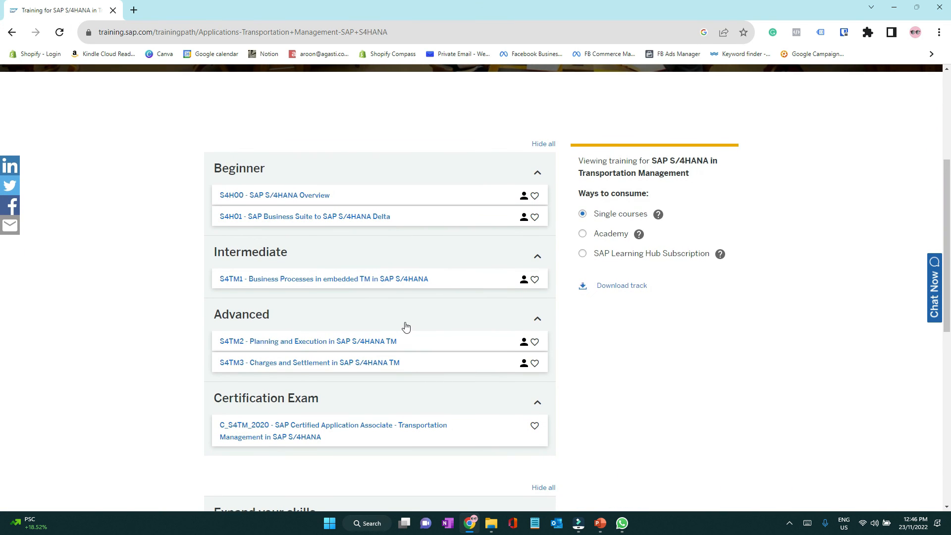
scroll(down, 3)
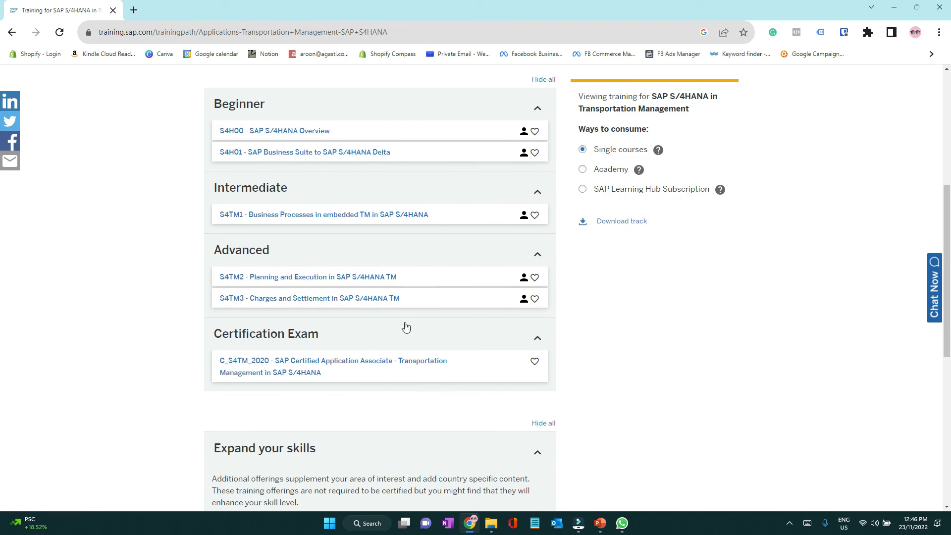
scroll(down, 3)
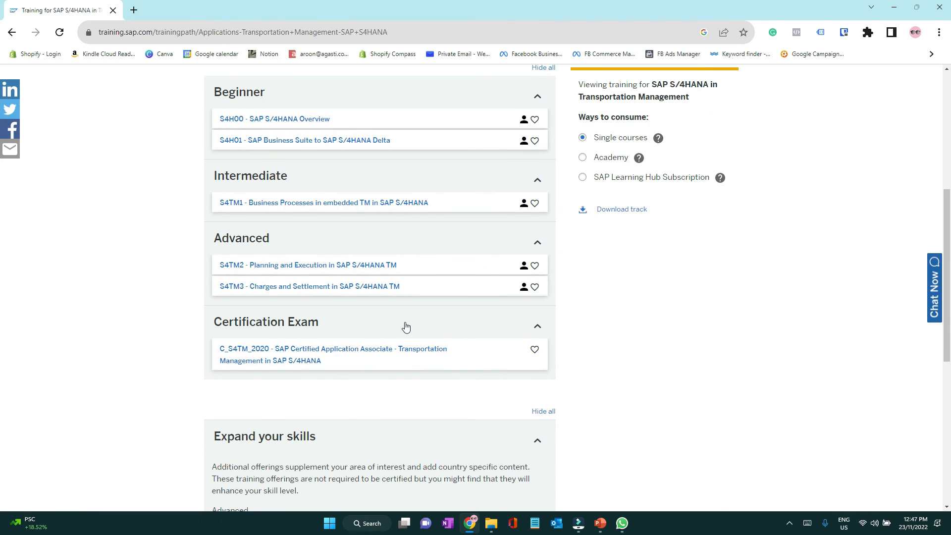